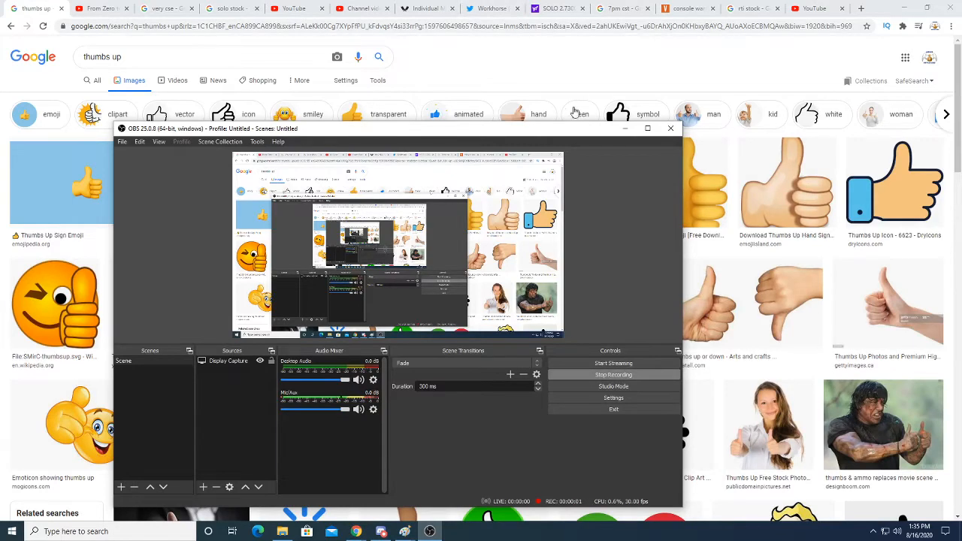
# - Minimize the OBS Studio window so the thumbs up image grid is fully visible
pyautogui.click(671, 128)
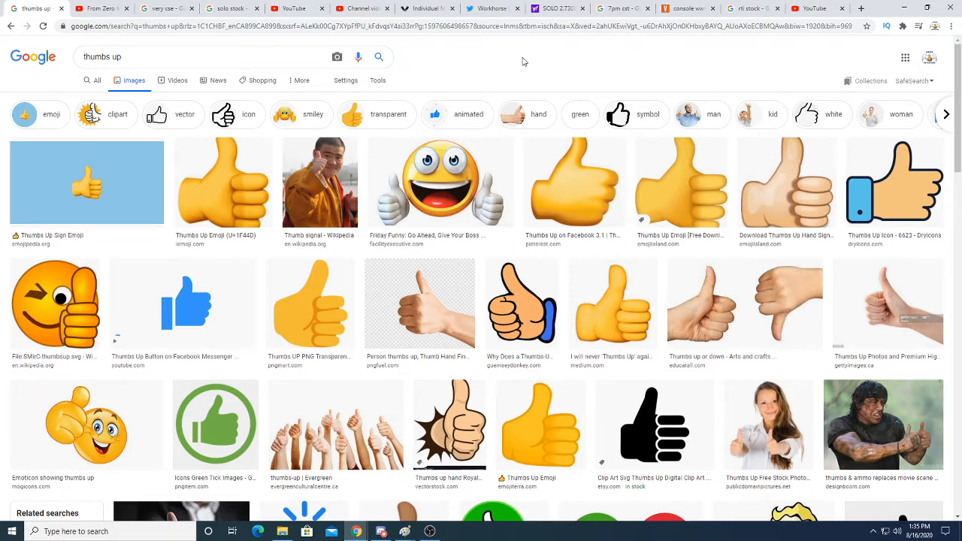
pyautogui.moveTo(388, 144)
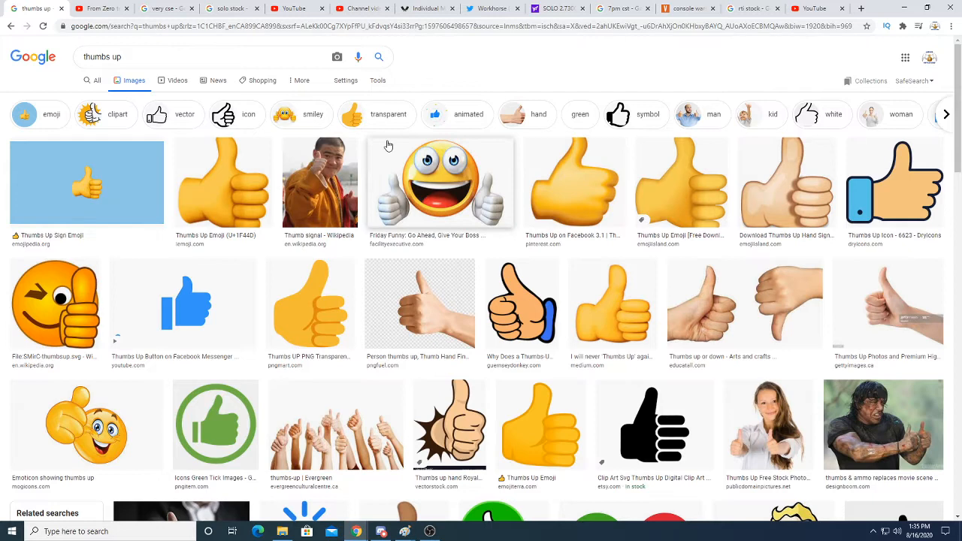
pyautogui.moveTo(105, 9)
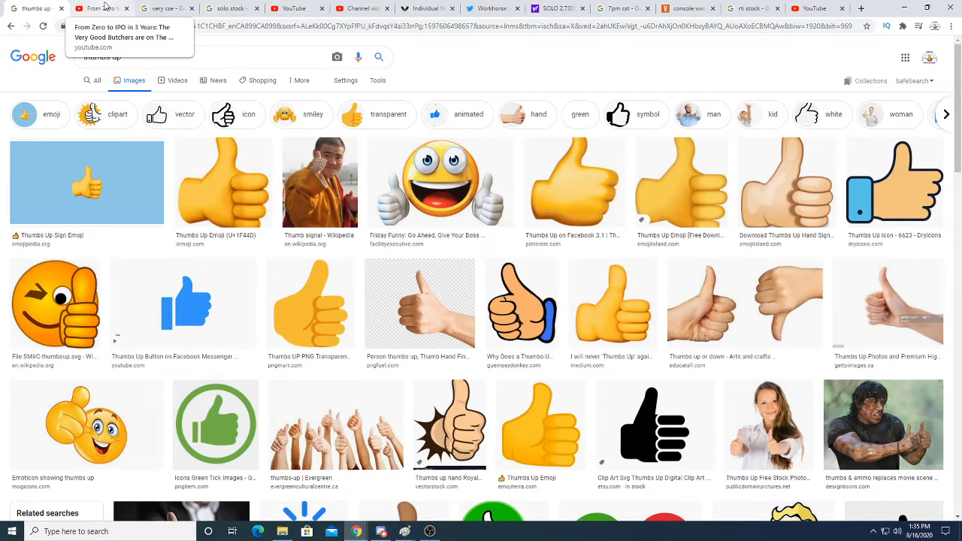
# - Switch to the 'From Zero to IPO in 3 Years' video and let it play
pyautogui.click(102, 9)
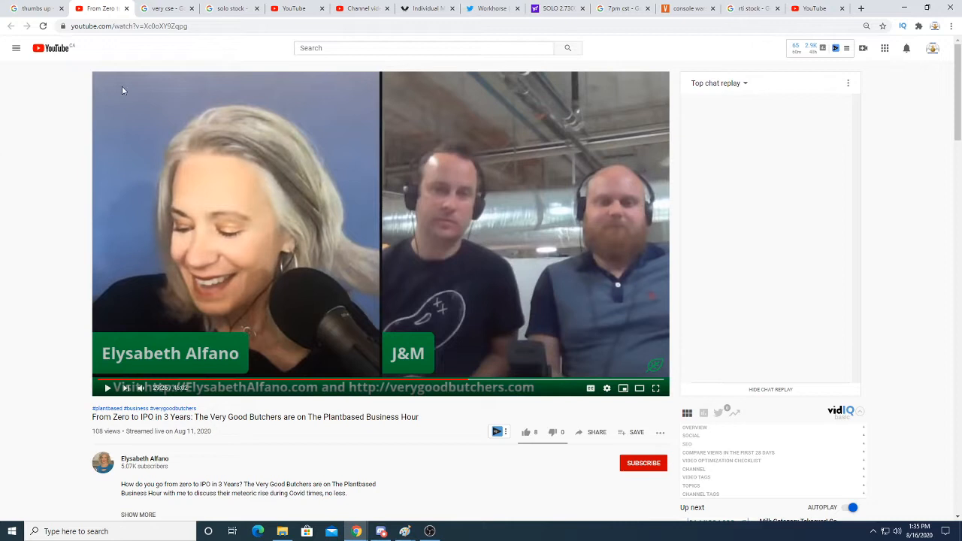
pyautogui.moveTo(306, 220)
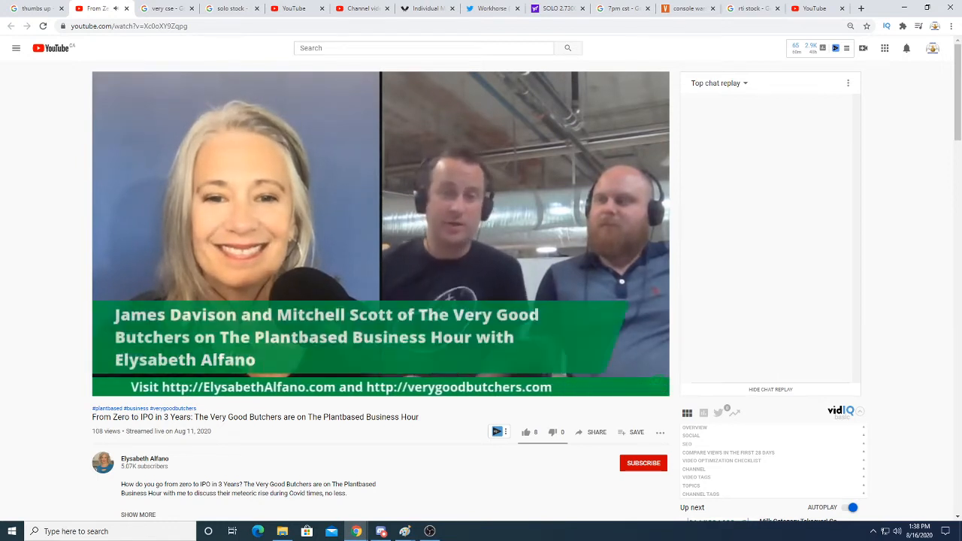
pyautogui.moveTo(393, 265)
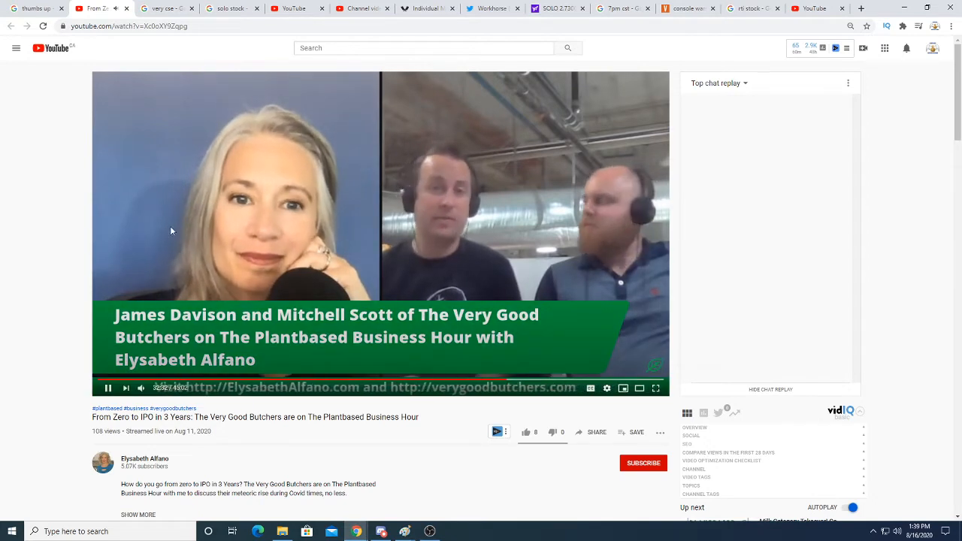
pyautogui.moveTo(6, 235)
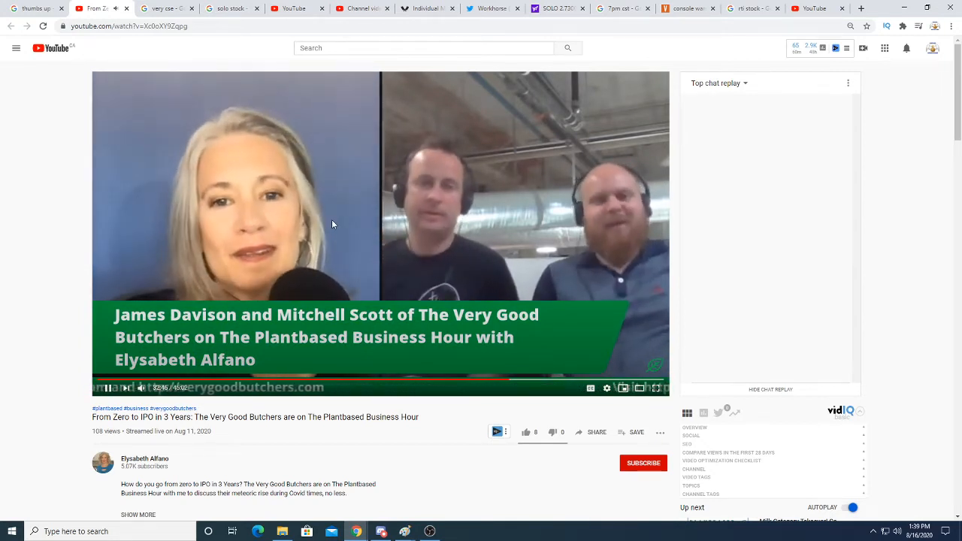
pyautogui.moveTo(457, 244)
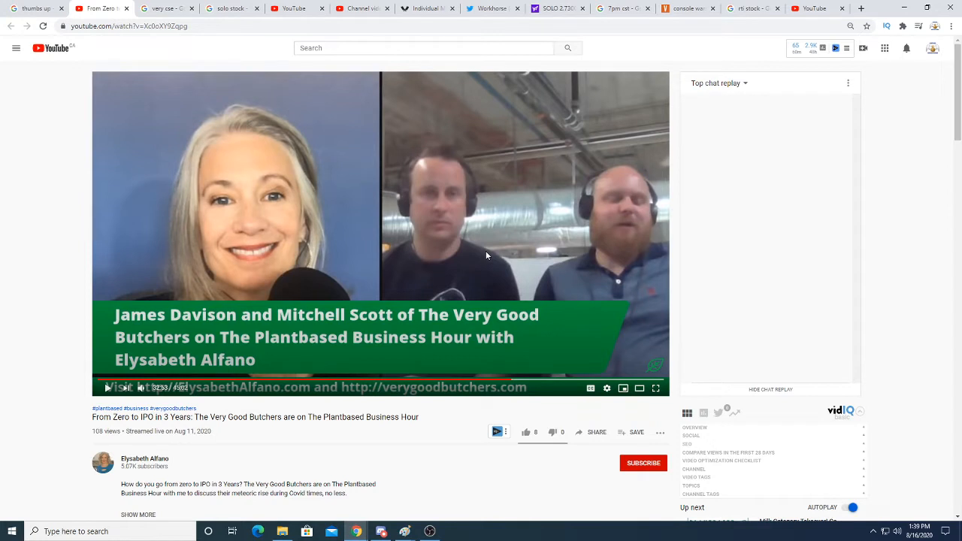
pyautogui.moveTo(111, 309)
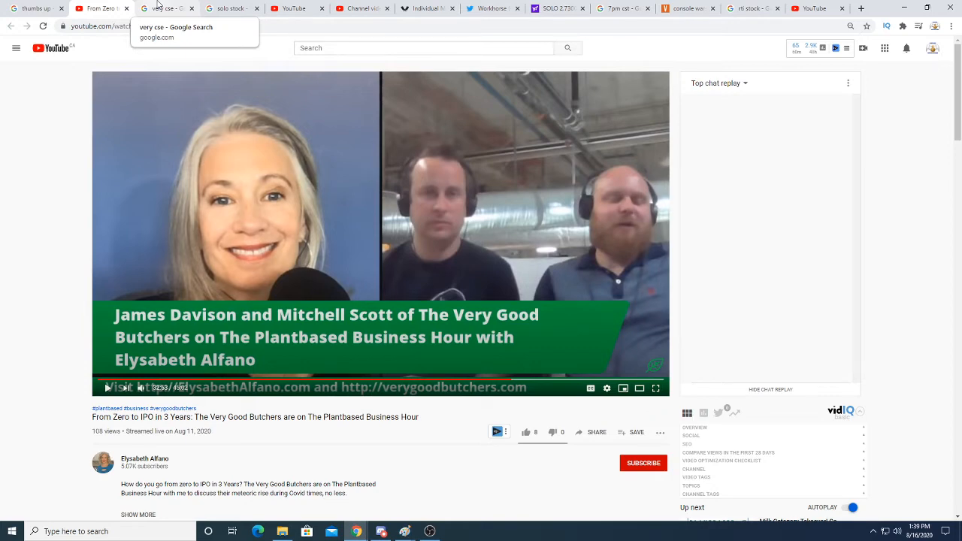
# - View VERY stock's chart at 1 month then 1 year, then move to the SOLO stock results
pyautogui.click(173, 9)
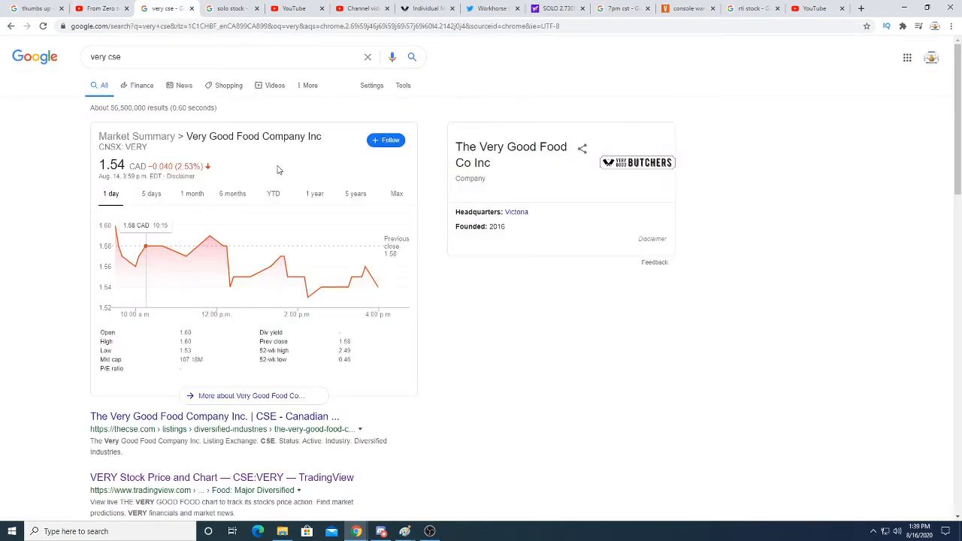
pyautogui.moveTo(312, 186)
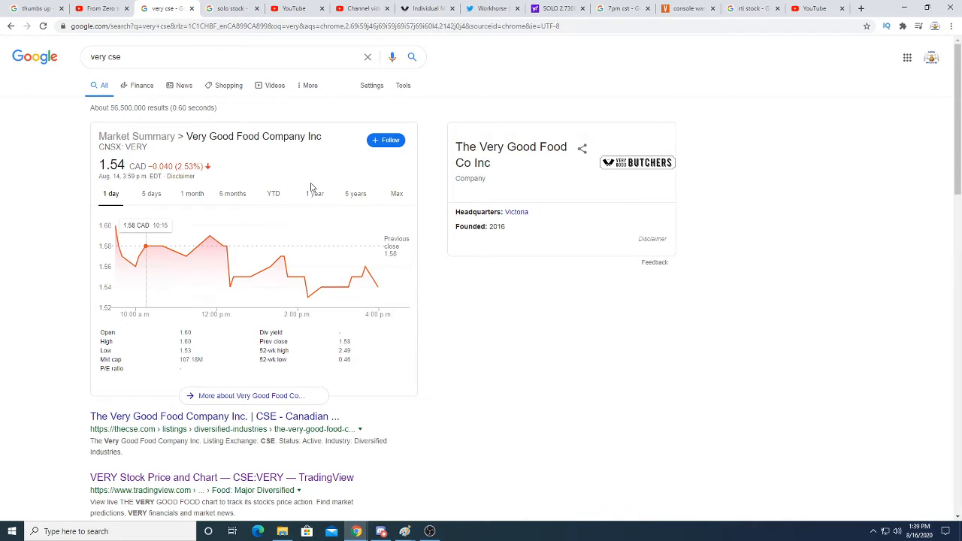
pyautogui.moveTo(304, 201)
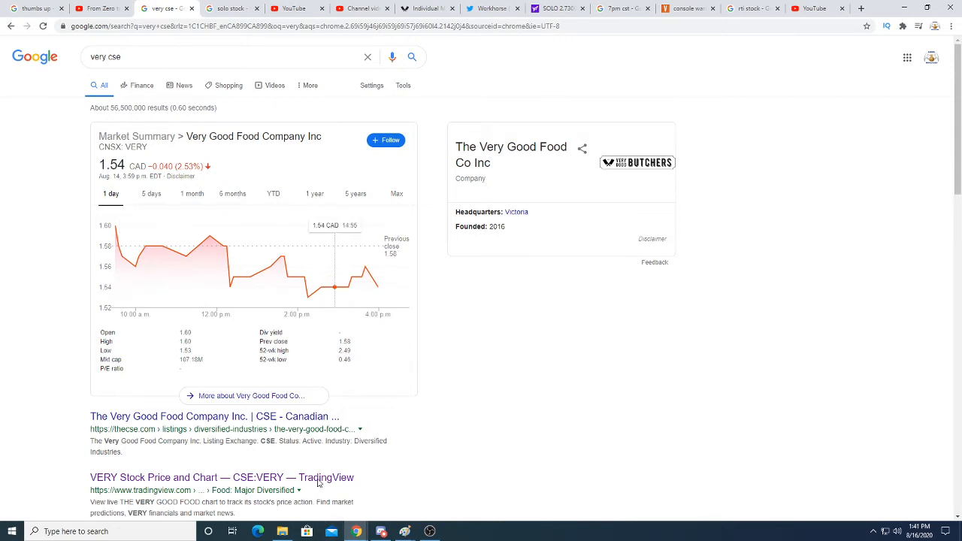
pyautogui.click(314, 194)
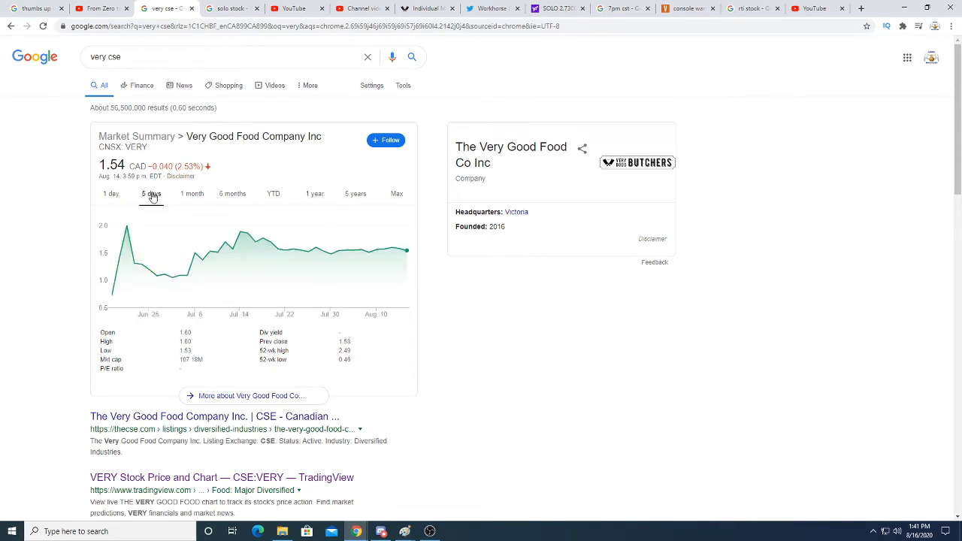
pyautogui.click(191, 194)
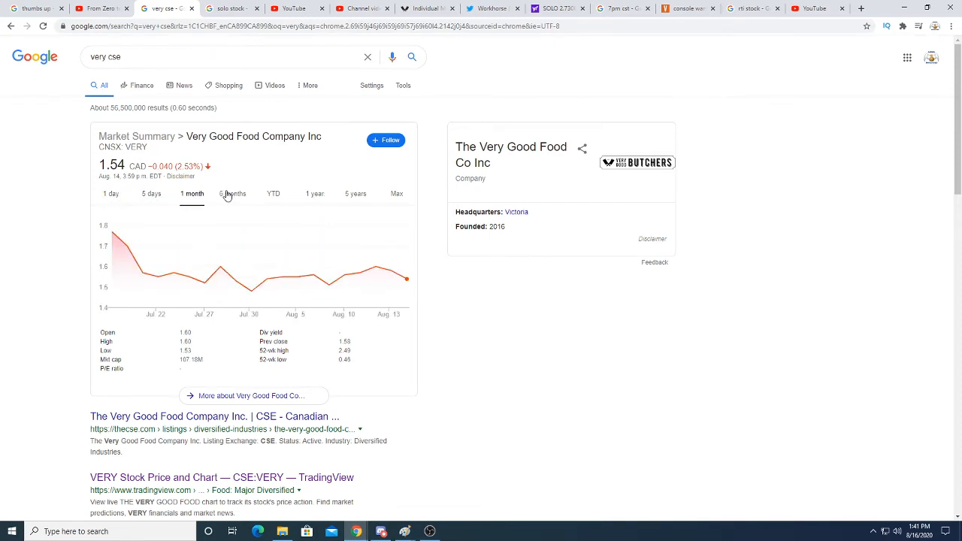
pyautogui.click(312, 194)
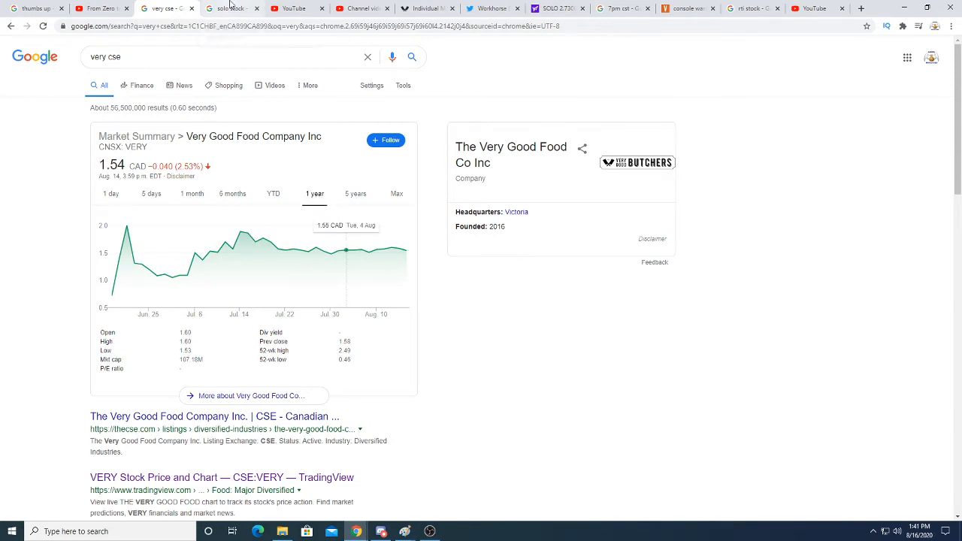
pyautogui.click(232, 9)
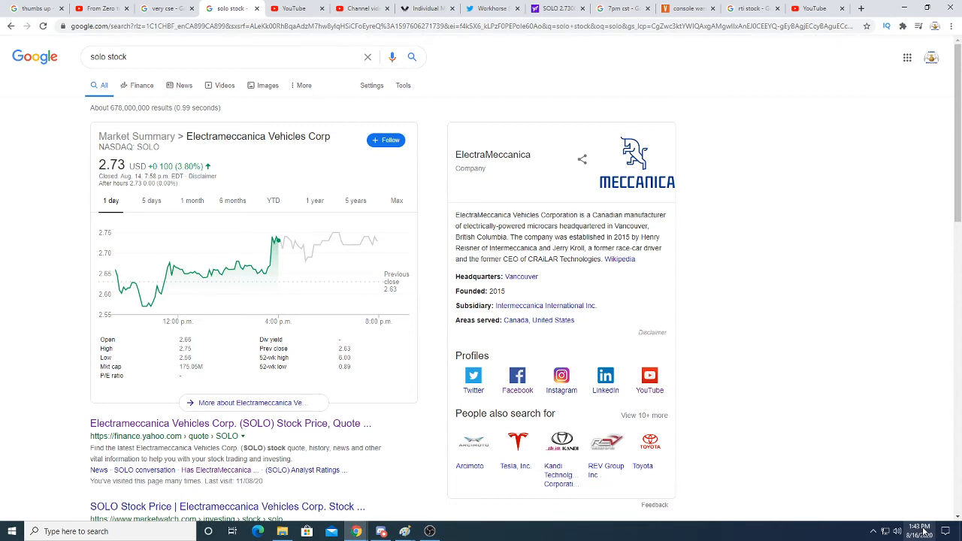
pyautogui.moveTo(794, 122)
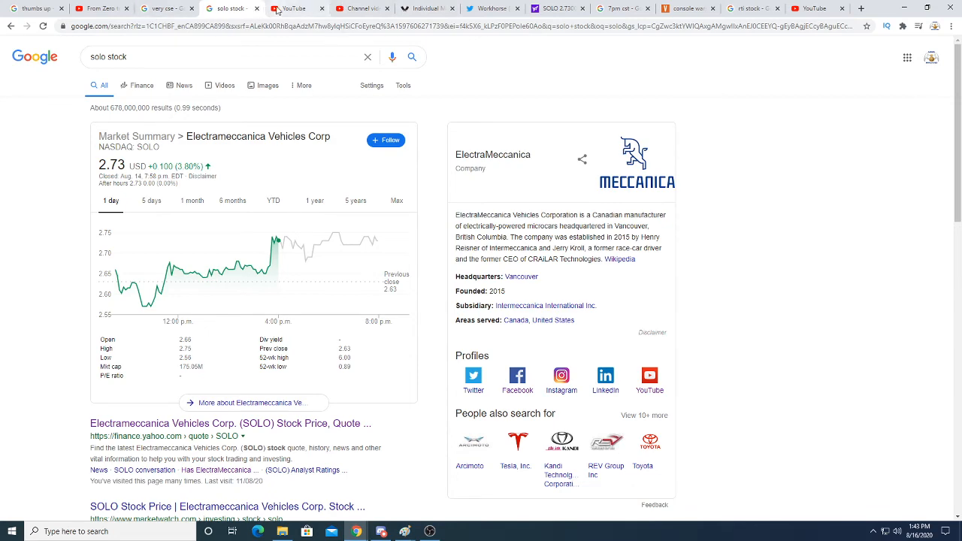
# - Leave the ElectraMeccanica SOLO stock results for the YouTube home page
pyautogui.click(291, 9)
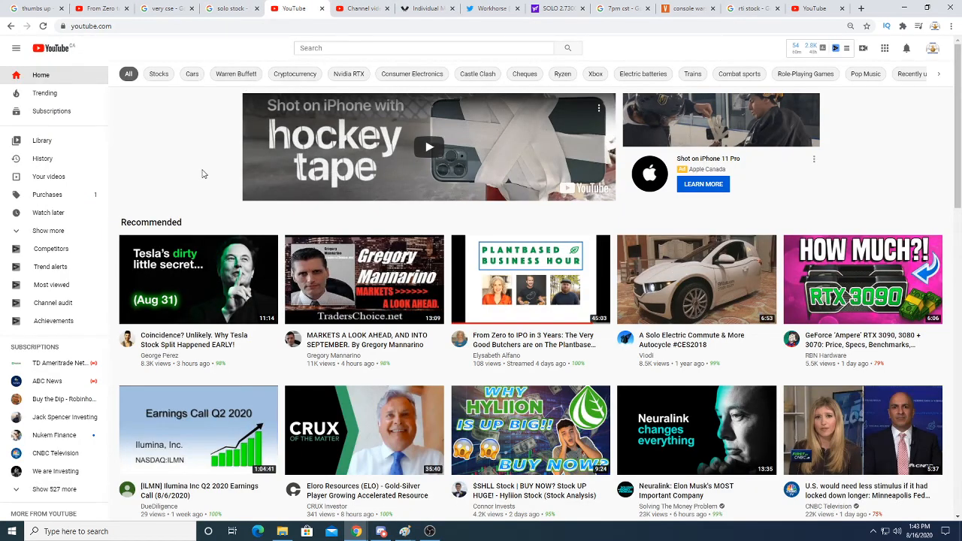
pyautogui.scroll(-3)
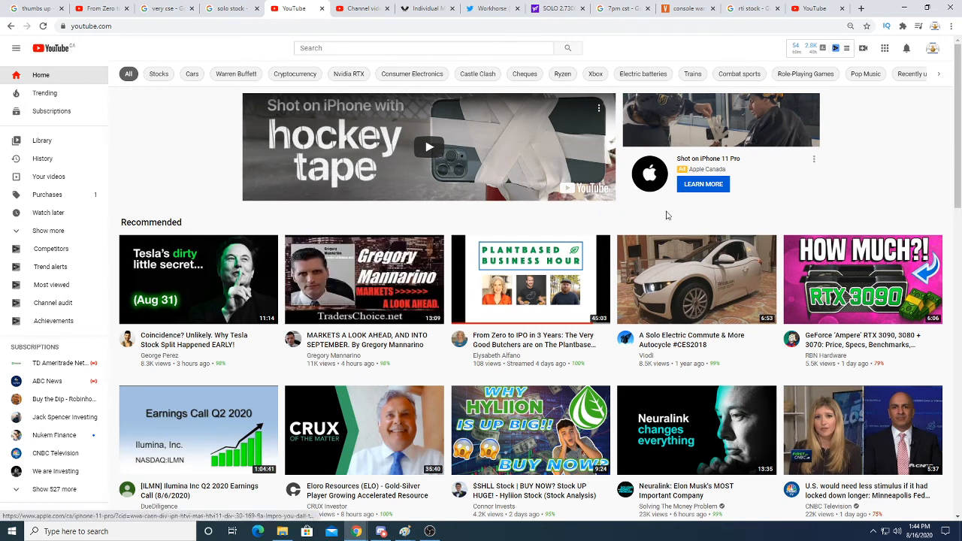
pyautogui.moveTo(389, 301)
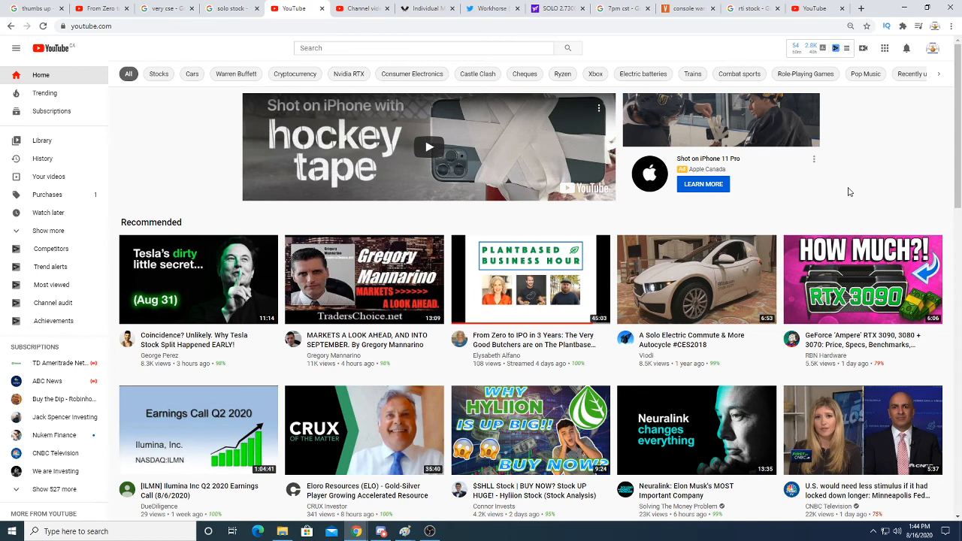
pyautogui.moveTo(716, 205)
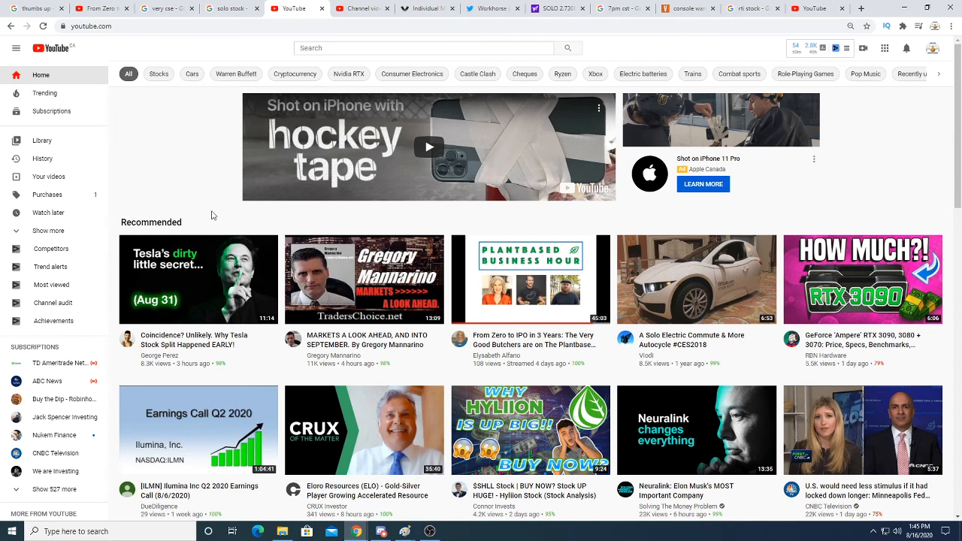
pyautogui.moveTo(219, 220)
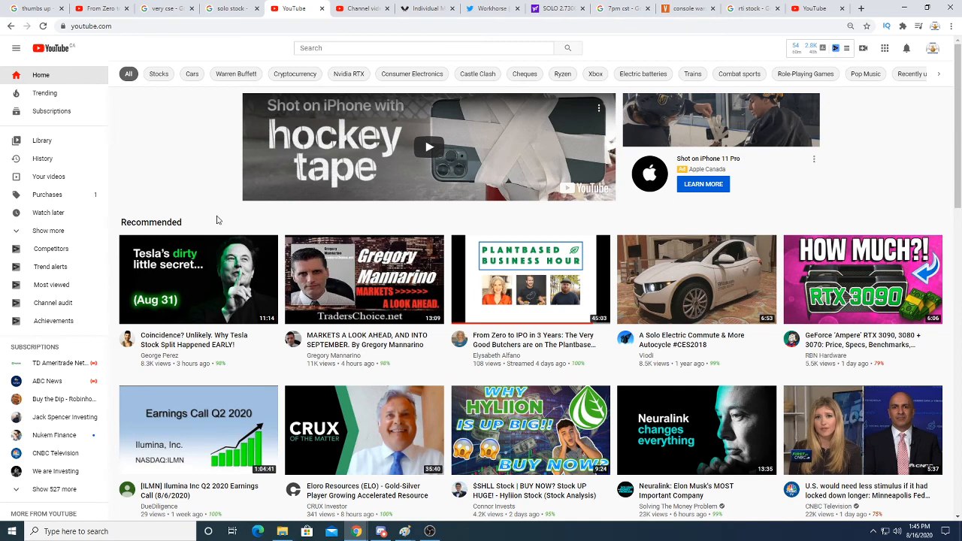
pyautogui.moveTo(213, 222)
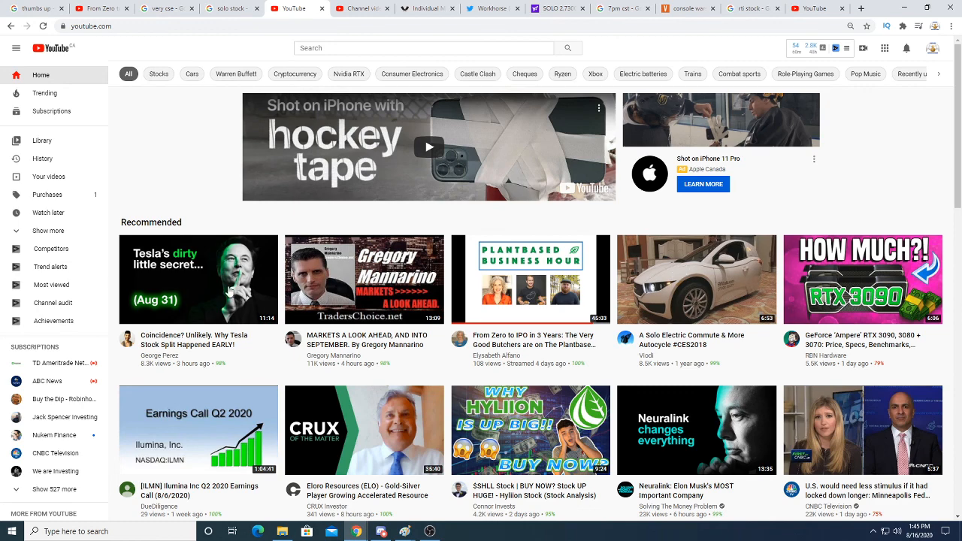
pyautogui.moveTo(367, 29)
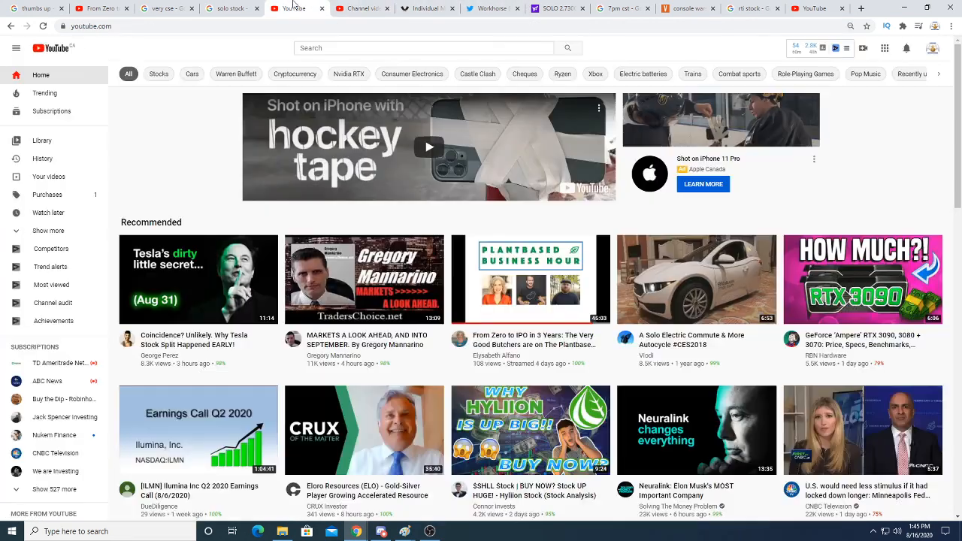
pyautogui.click(442, 532)
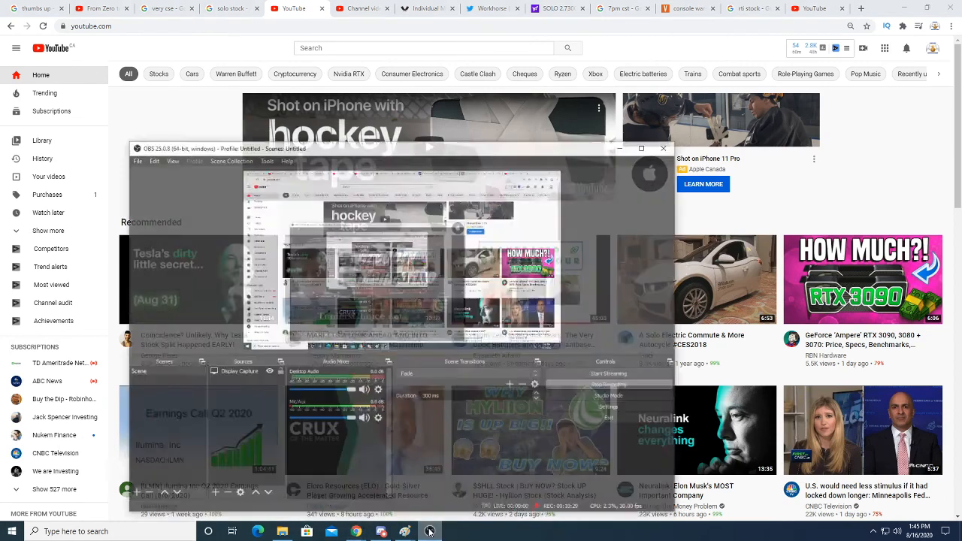